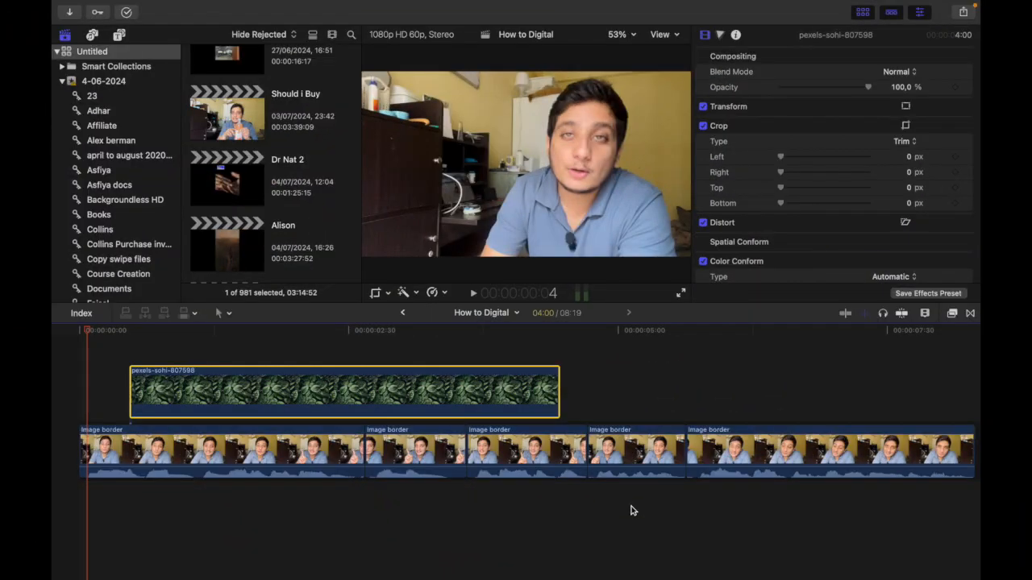
mouse_move(158, 489)
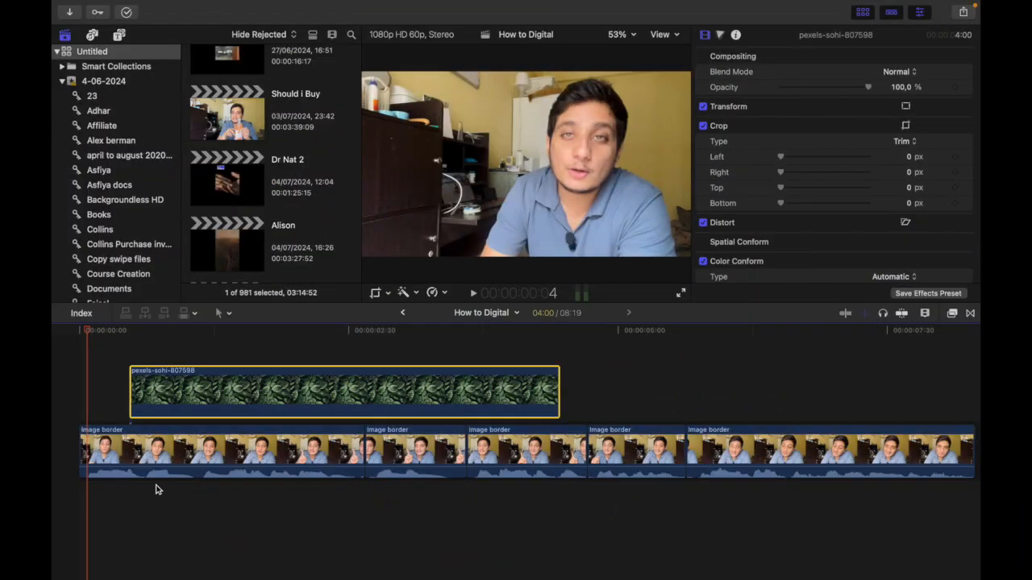
mouse_move(289, 395)
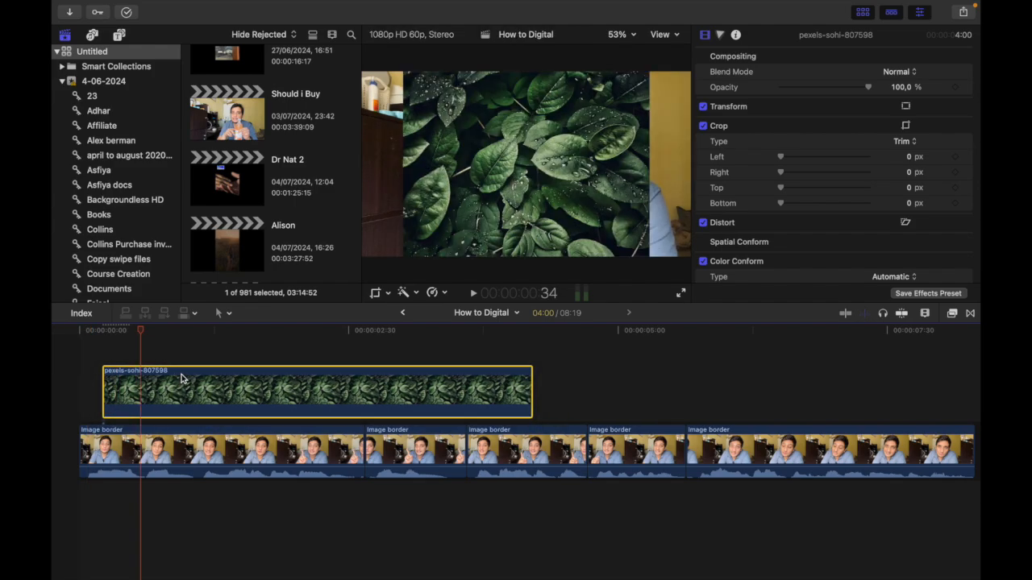
mouse_move(179, 383)
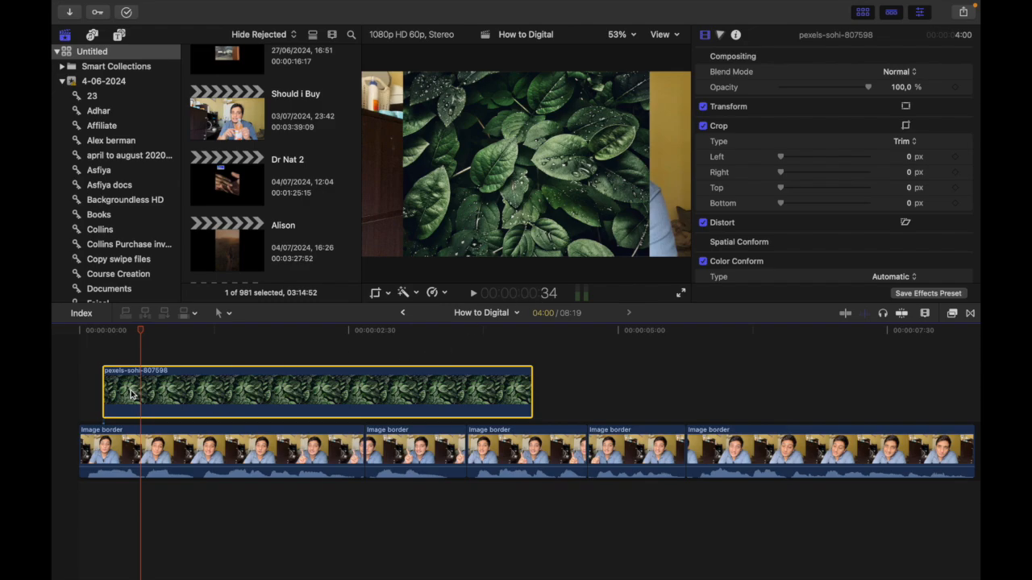
mouse_move(143, 397)
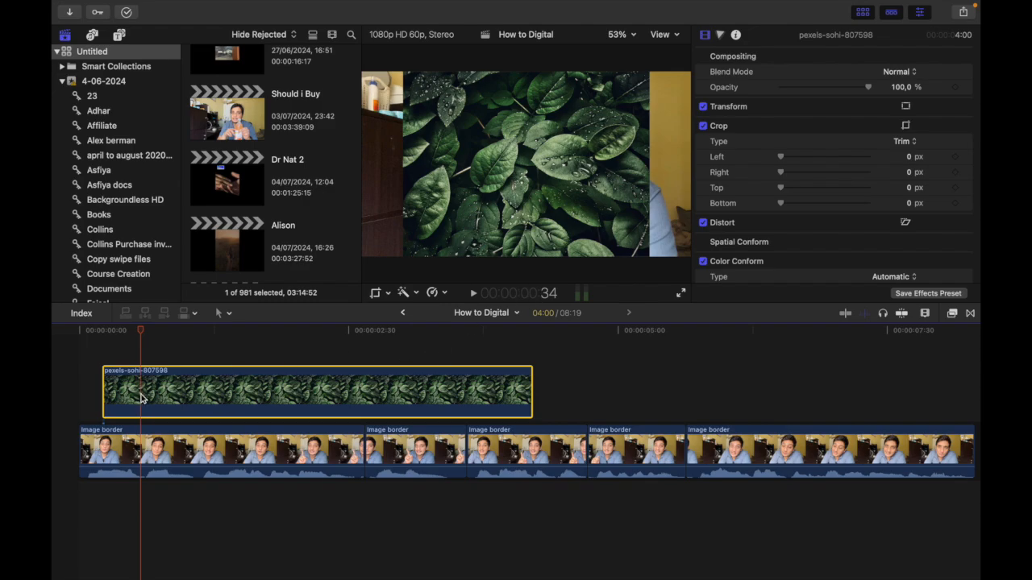
Step: Scale the leaf image to about 46% and move it to the upper-left, beside the speaker
left_click(905, 106)
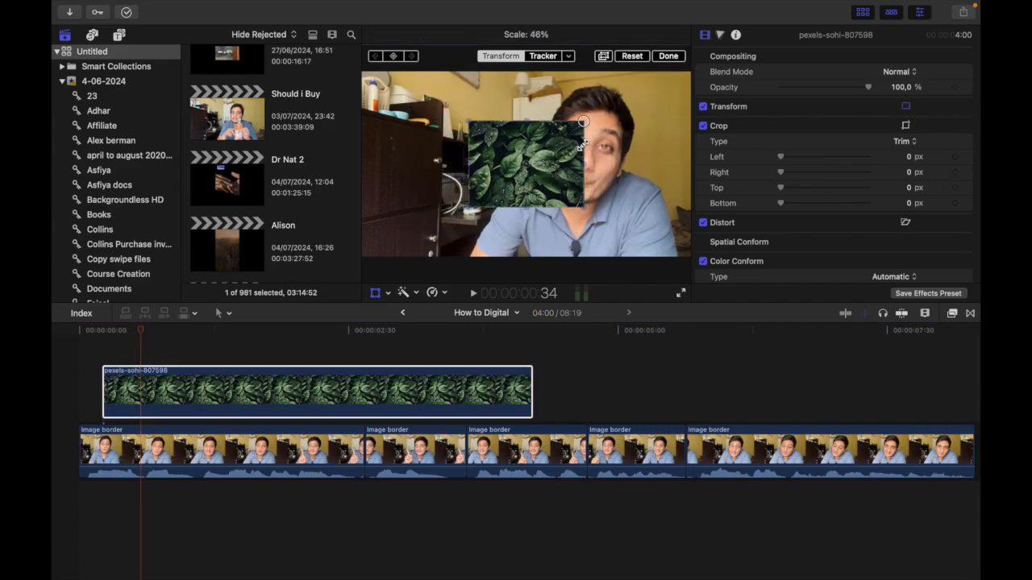
left_click_drag(524, 161, 444, 145)
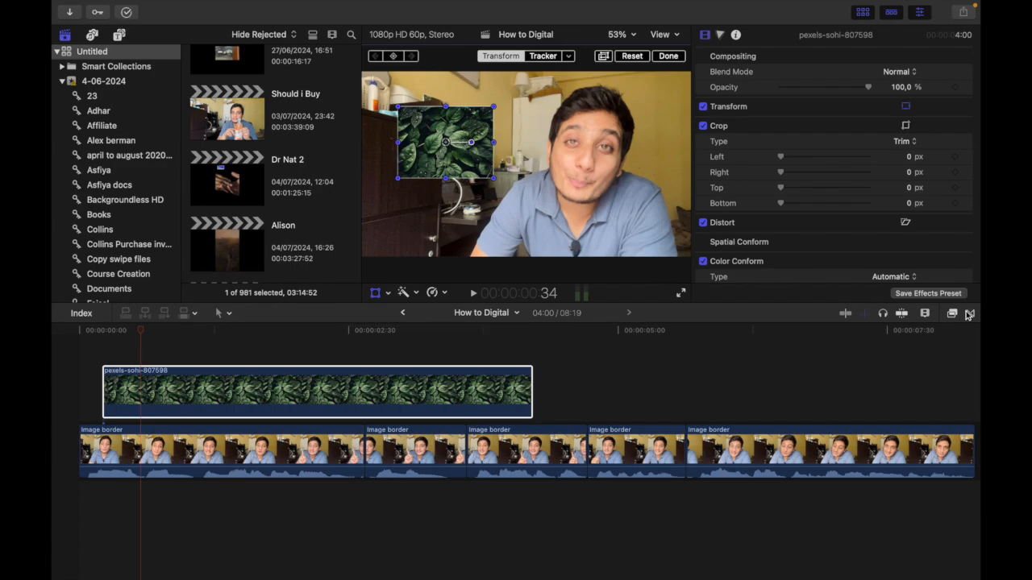
mouse_move(952, 316)
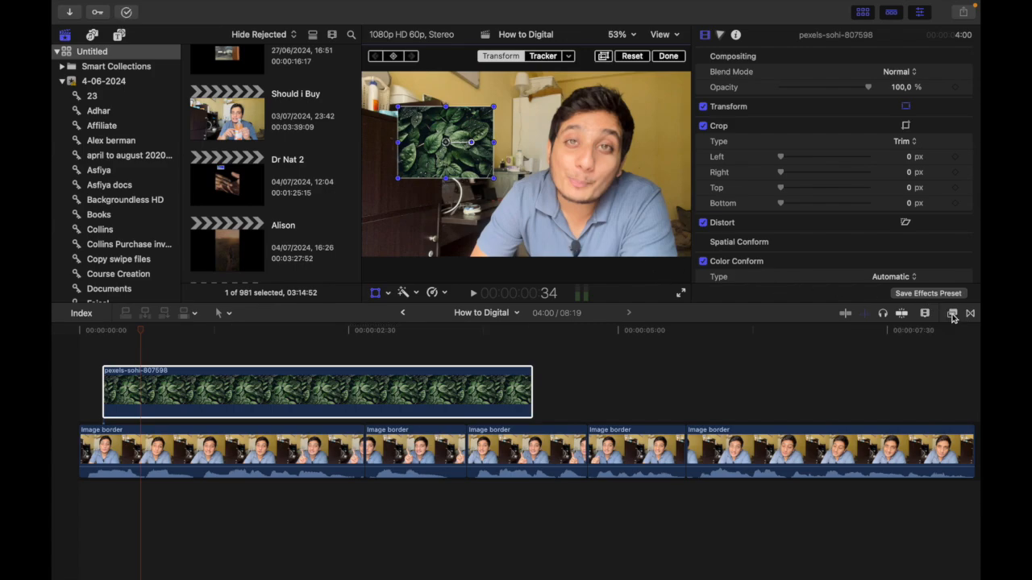
Step: Filter the video effects by 'border' and select the leaf image clip
left_click(951, 314)
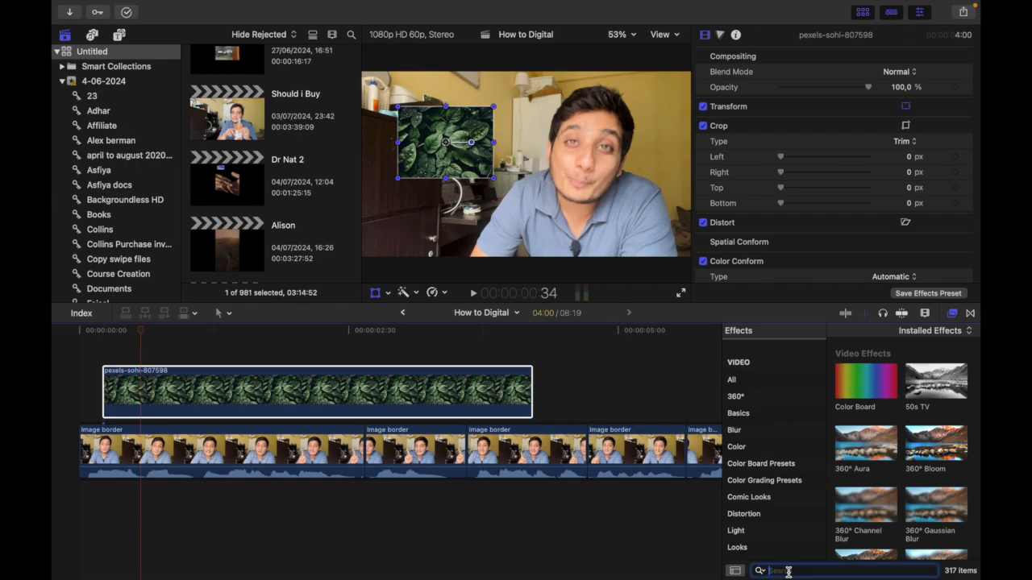
left_click(847, 571)
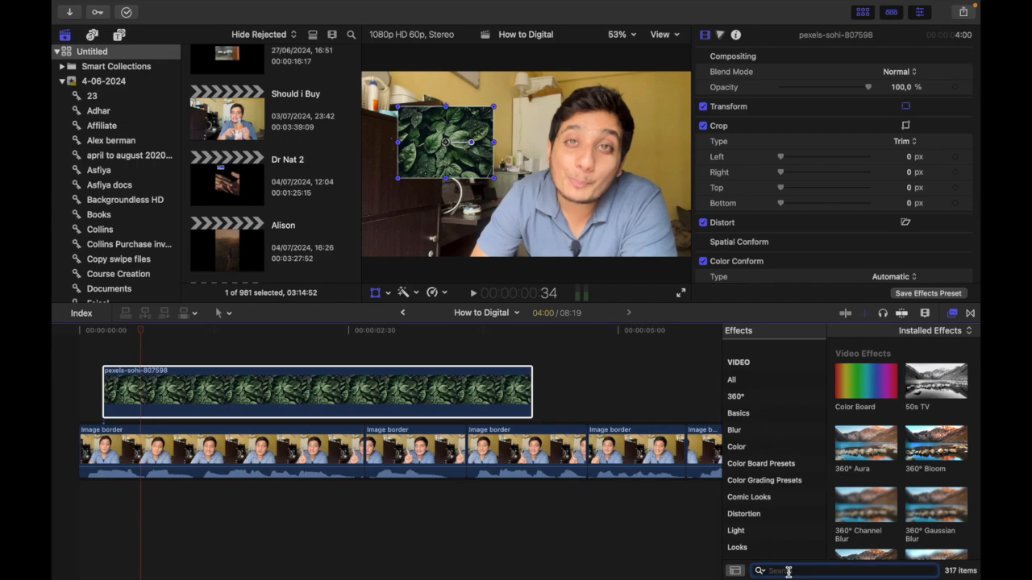
type("border")
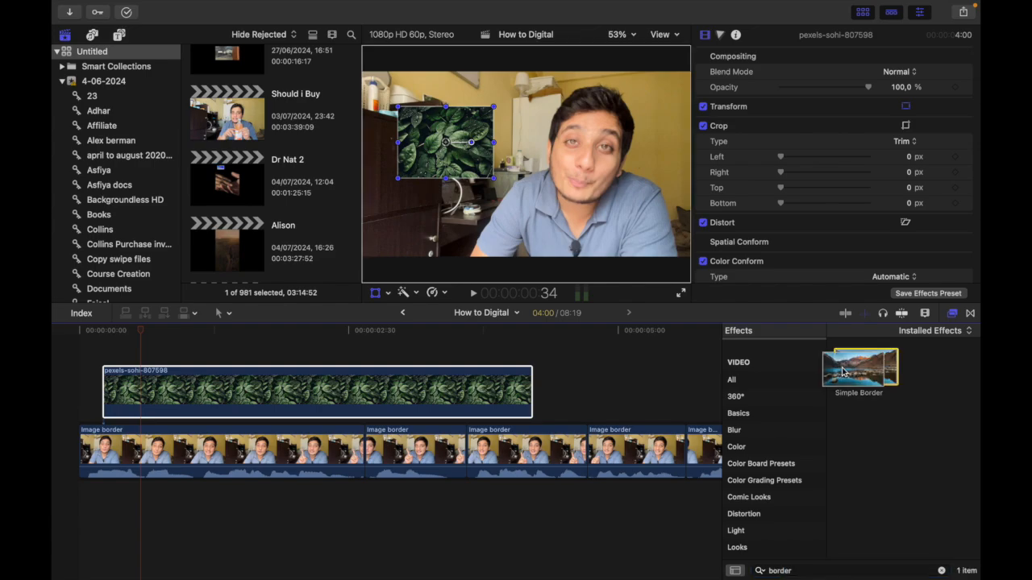
left_click(314, 392)
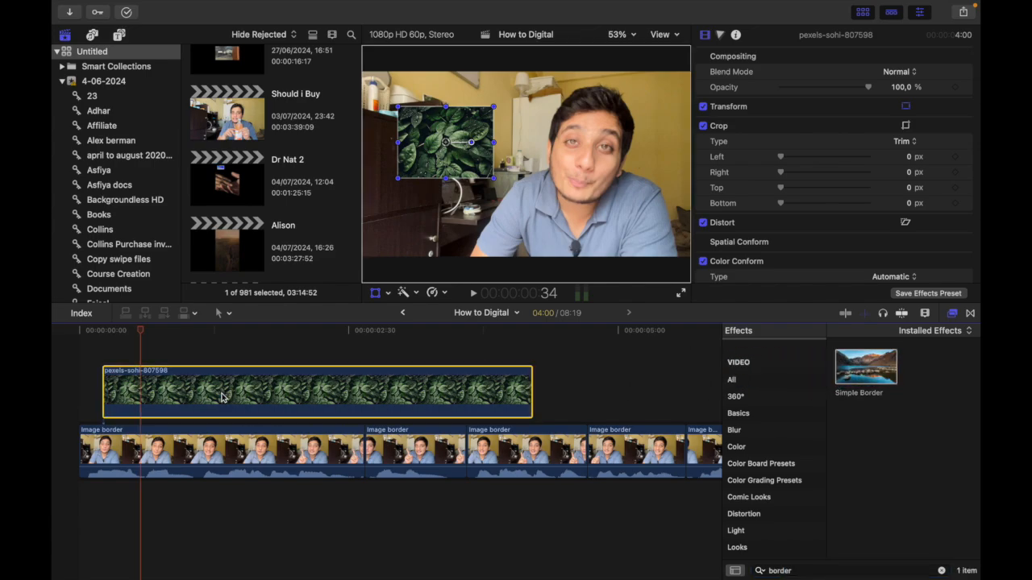
Step: Apply Simple Border to the leaf clip with width 36 and bring up its border color picker
double_click(866, 367)
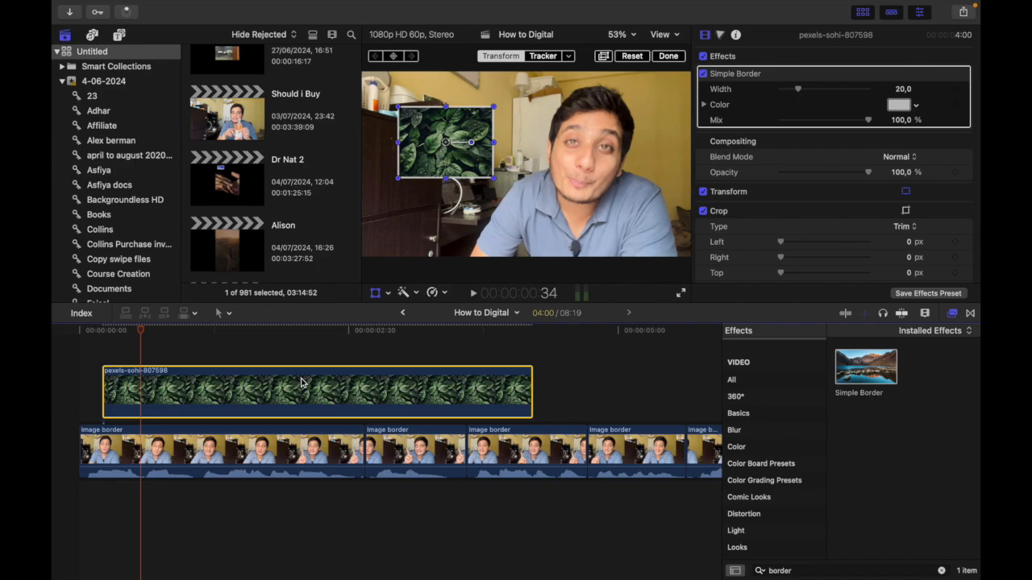
mouse_move(486, 158)
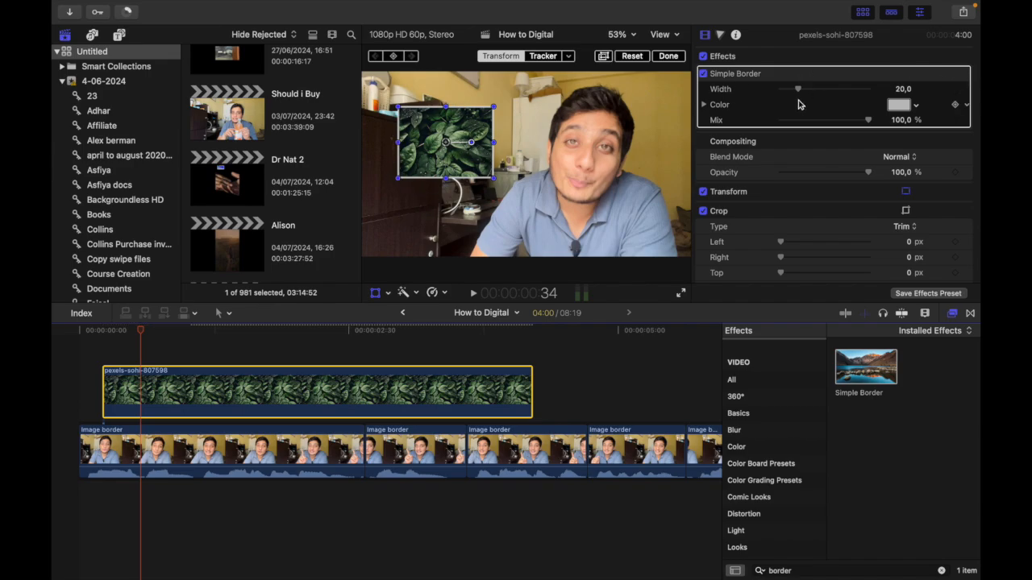
left_click_drag(798, 89, 812, 89)
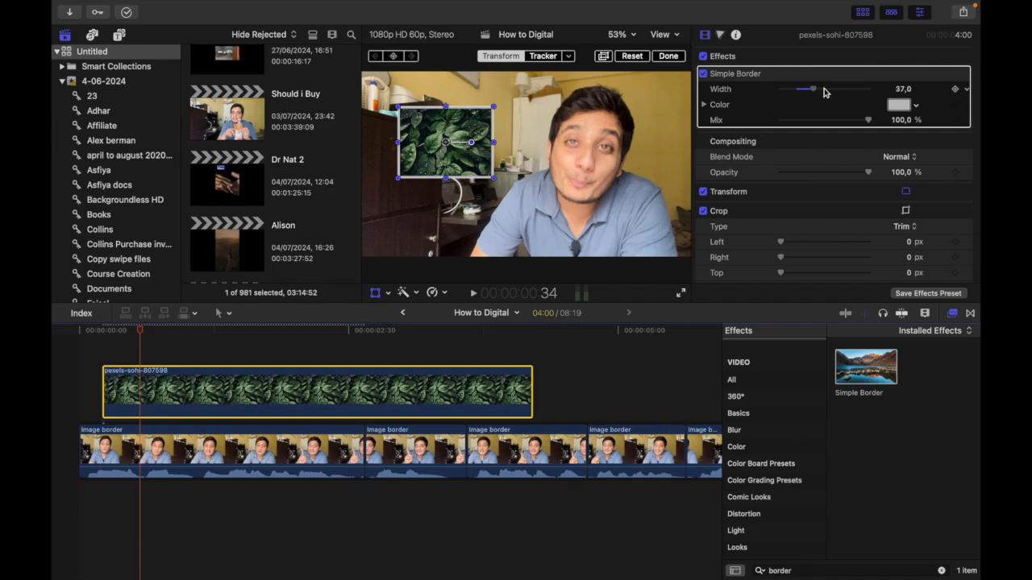
left_click_drag(811, 88, 835, 88)
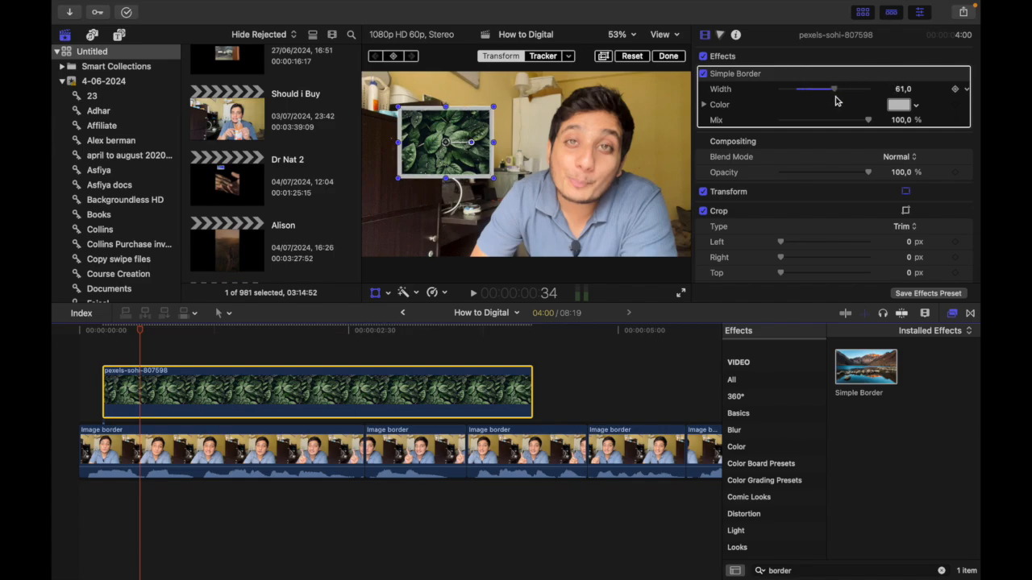
left_click_drag(835, 89, 810, 89)
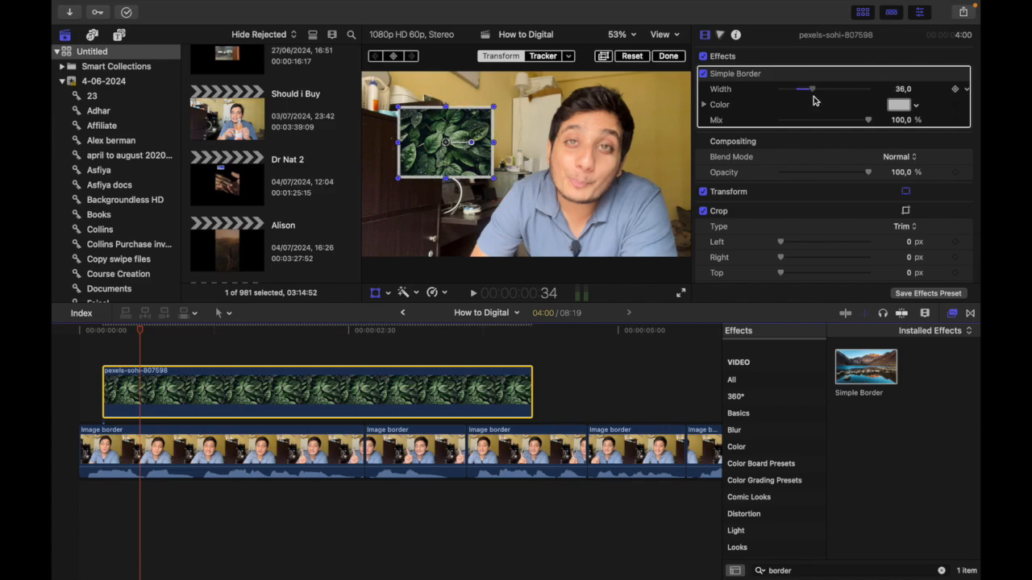
left_click(899, 104)
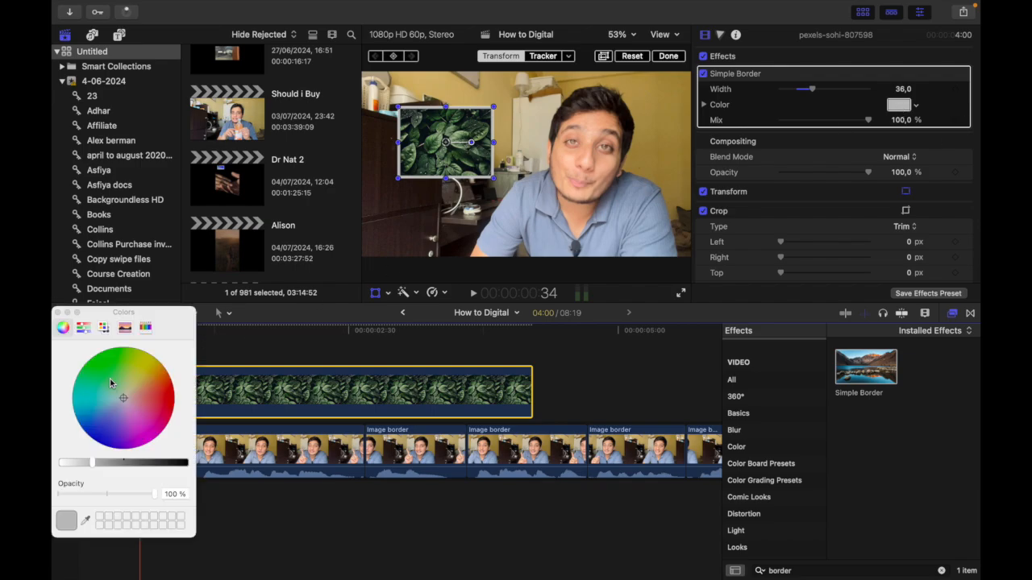